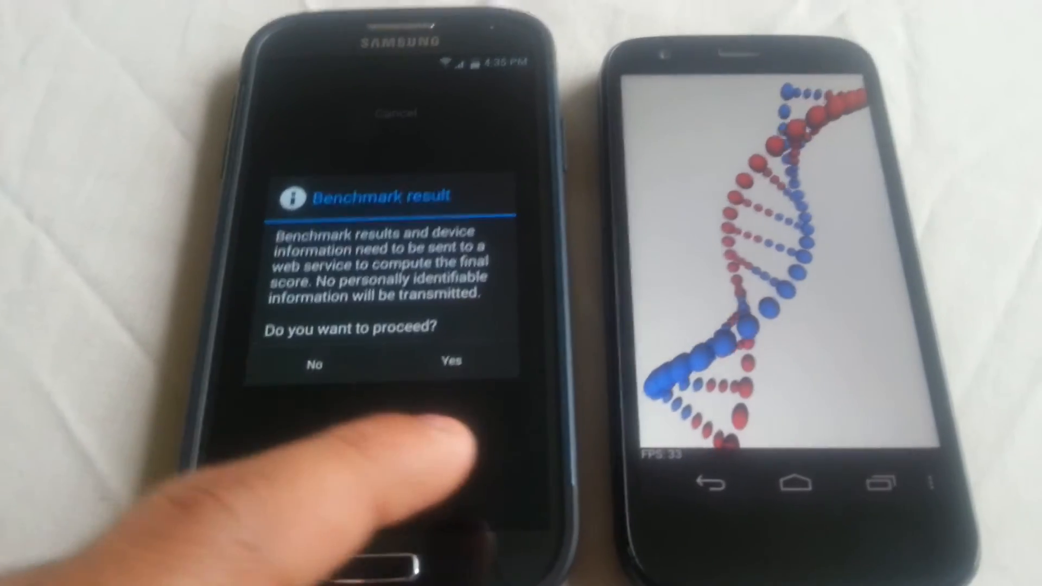
Step: Submit the Quadrant results so the chart comparing this phone's 12612 score with other devices appears
left_click(451, 361)
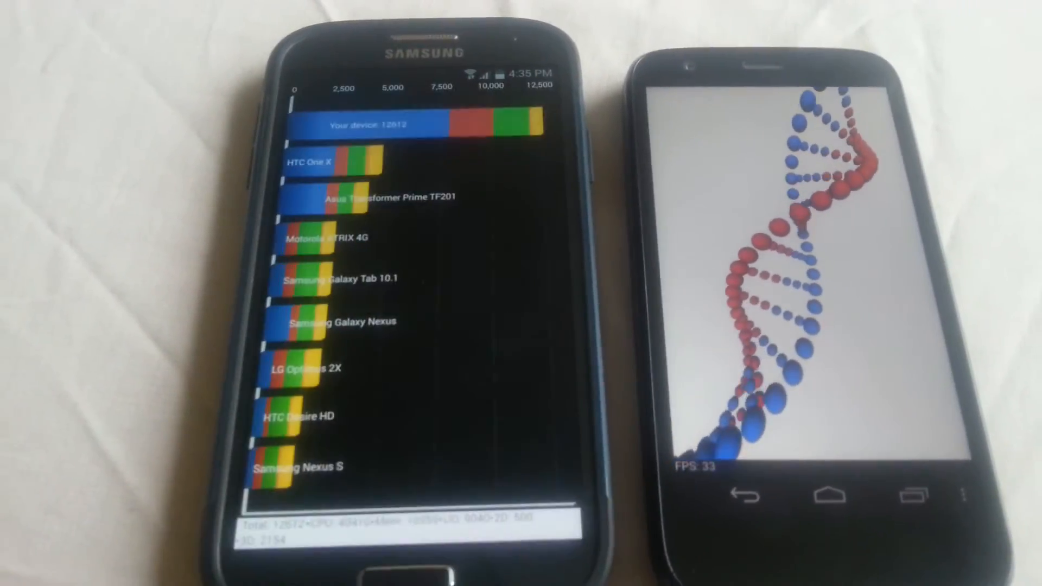